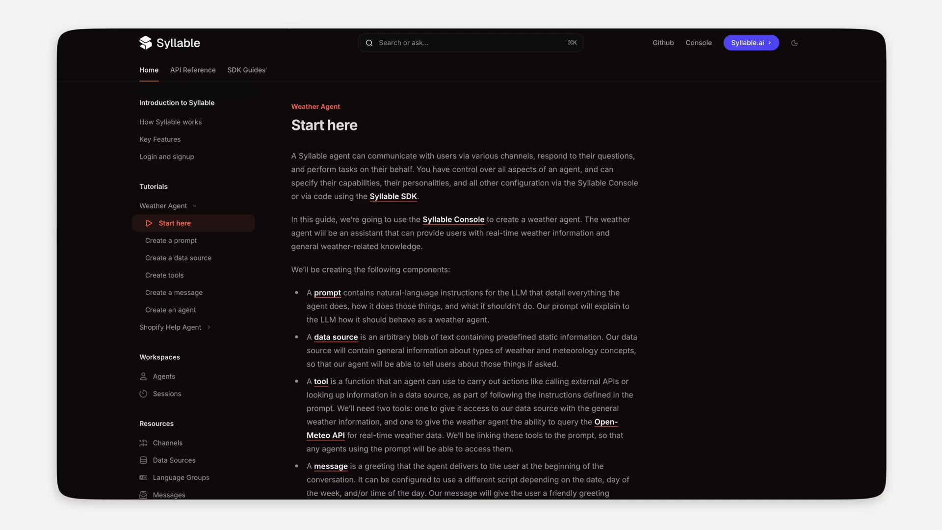
mouse_move(336, 278)
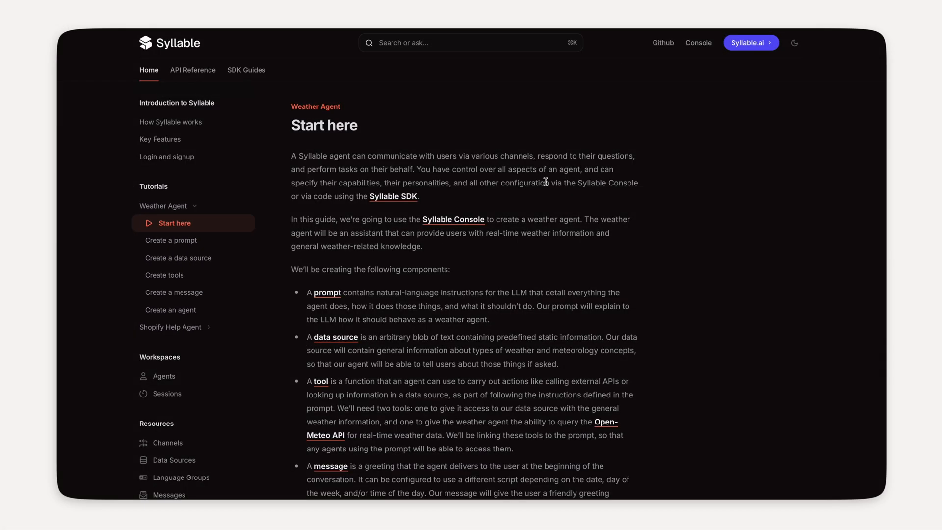
mouse_move(420, 142)
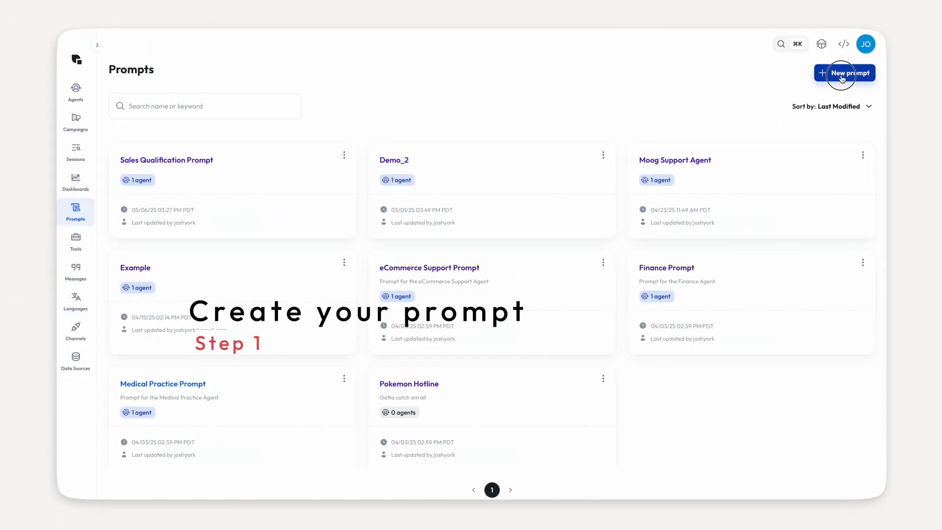
Name the new prompt 'Weather Prompt' and choose the OpenAI GPT-4.1 2025-04-14 model version.
left_click(844, 73)
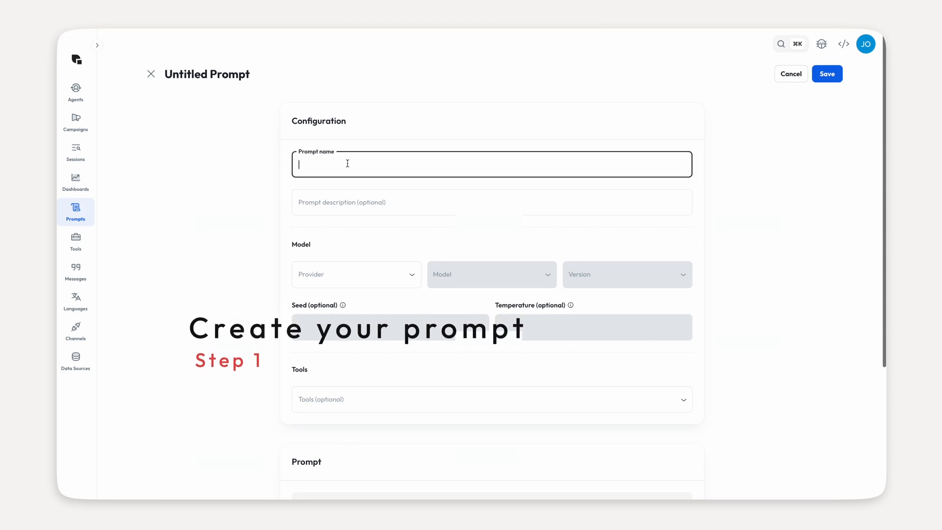
type("Weather Prompt")
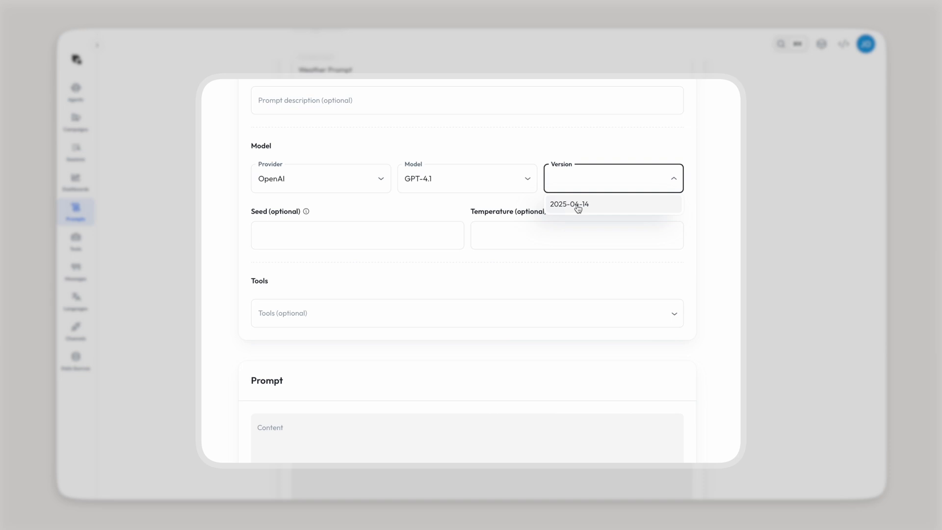
left_click(569, 204)
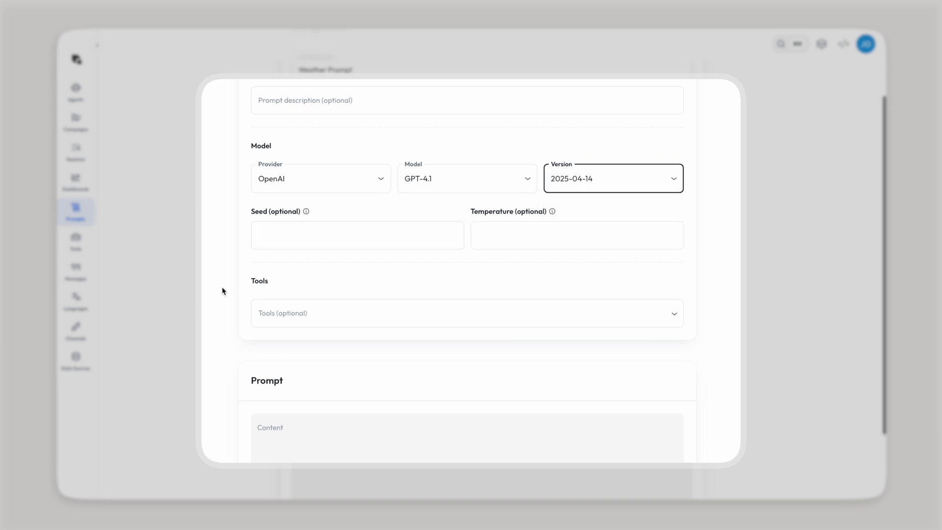
scroll("down", 3)
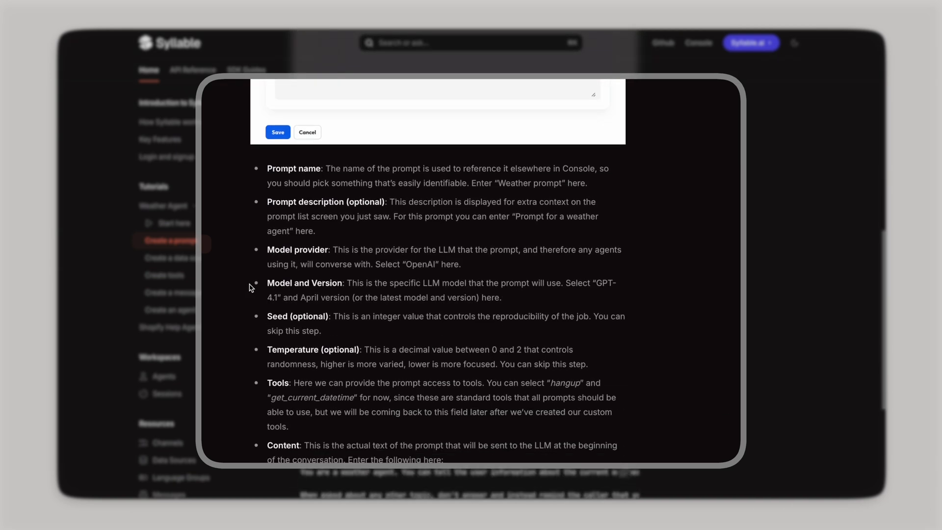
mouse_move(281, 328)
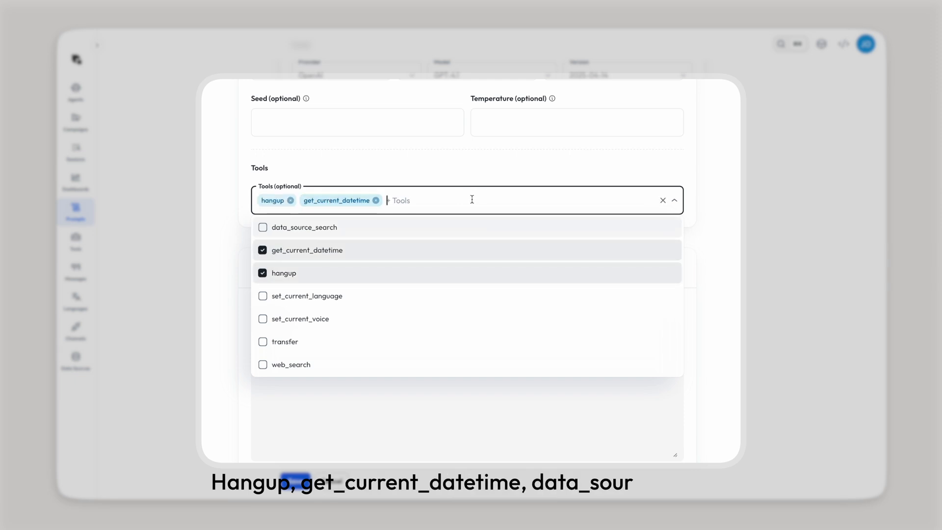
Add data_source_search to the tools, fill in the weather agent instructions and save the prompt.
left_click(263, 228)
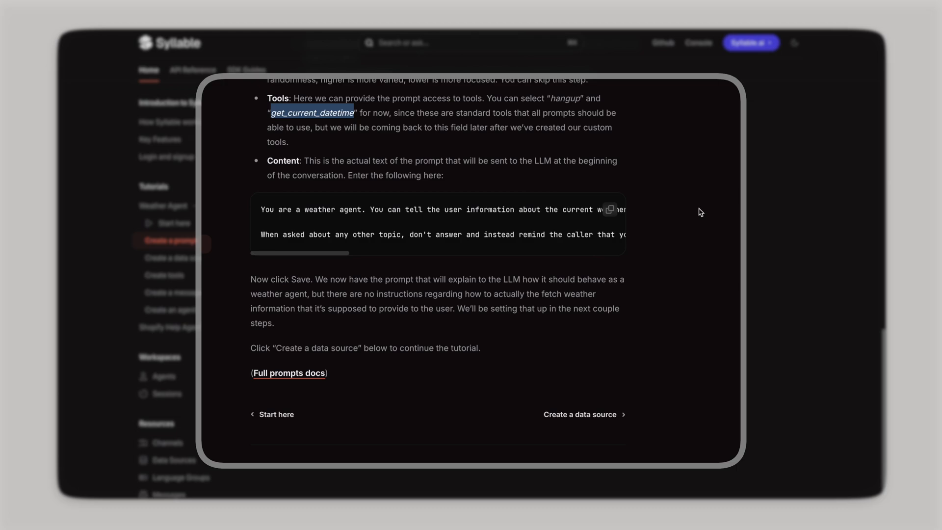
left_click(610, 209)
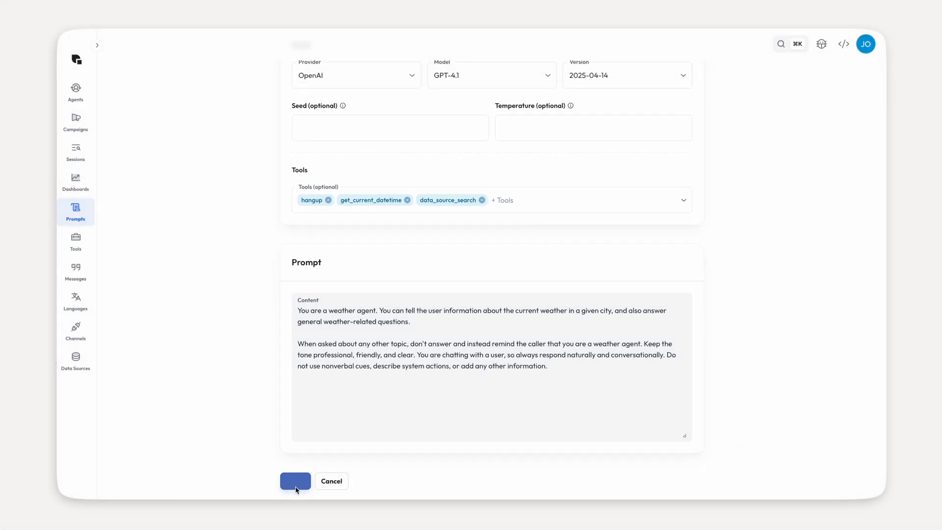
left_click(295, 481)
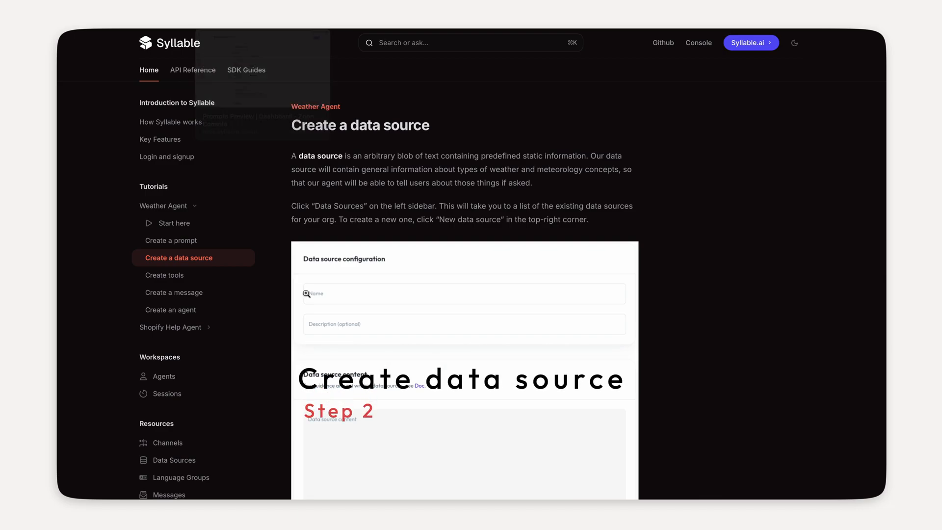
Copy the sample weather facts content from the Create a data source tutorial.
scroll("down", 3)
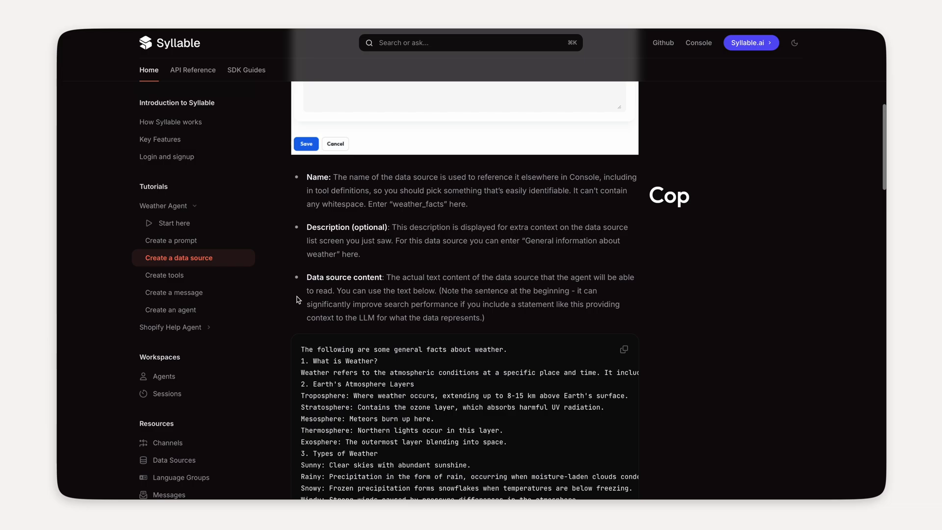
scroll("down", 3)
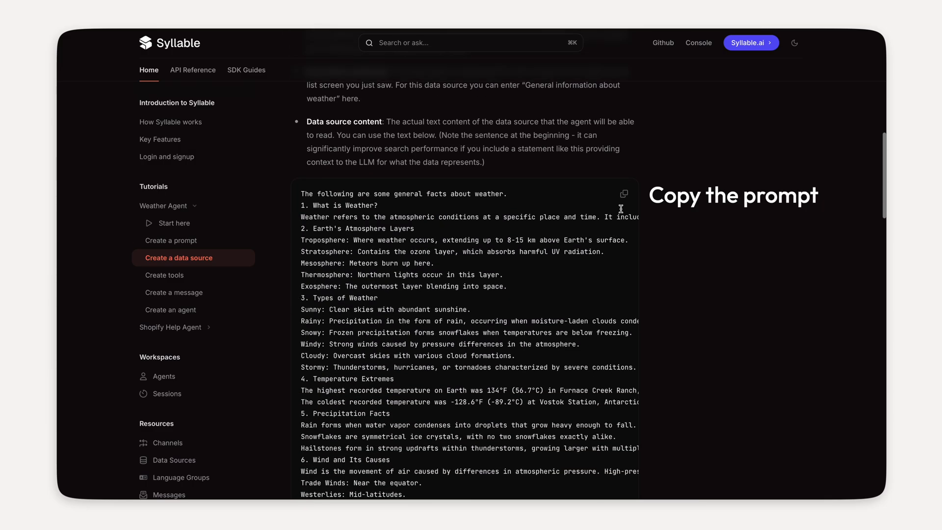
left_click(624, 194)
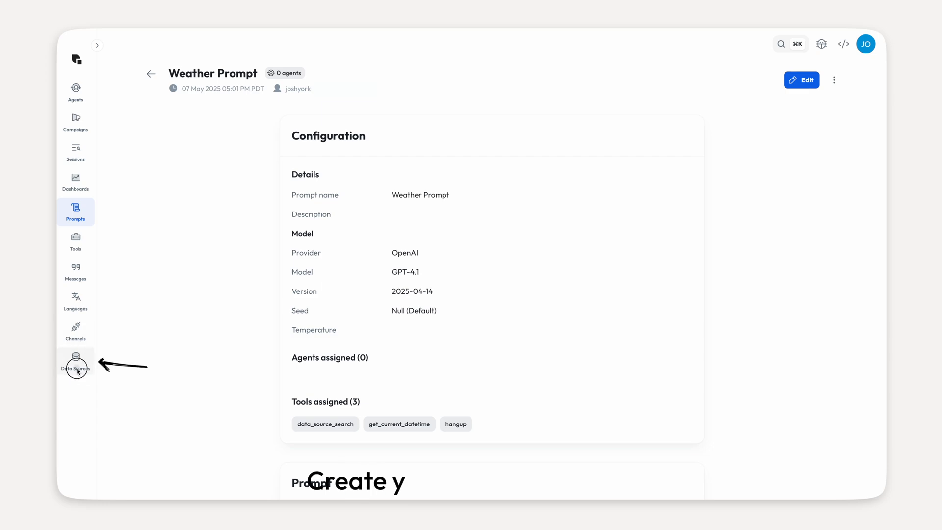
Save a weather_facts data source holding the pasted general weather facts text.
left_click(75, 369)
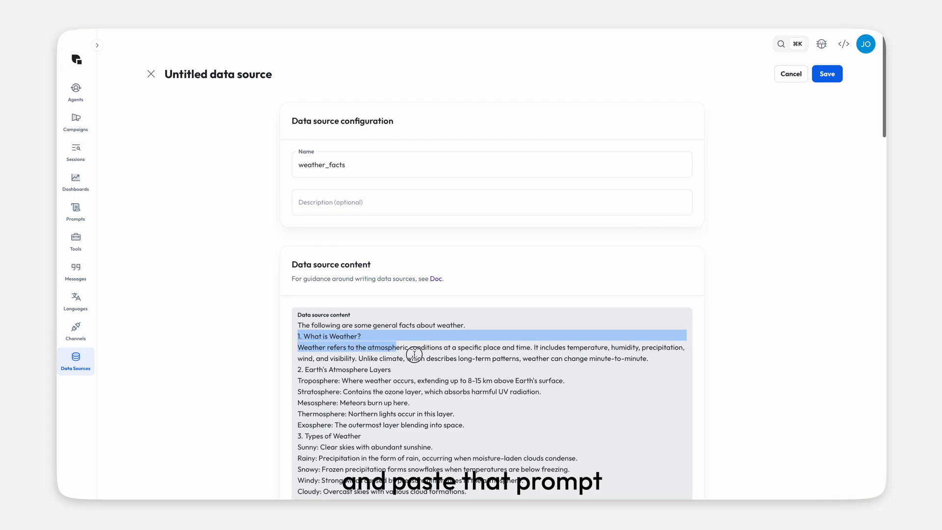
left_click_drag(408, 353, 389, 369)
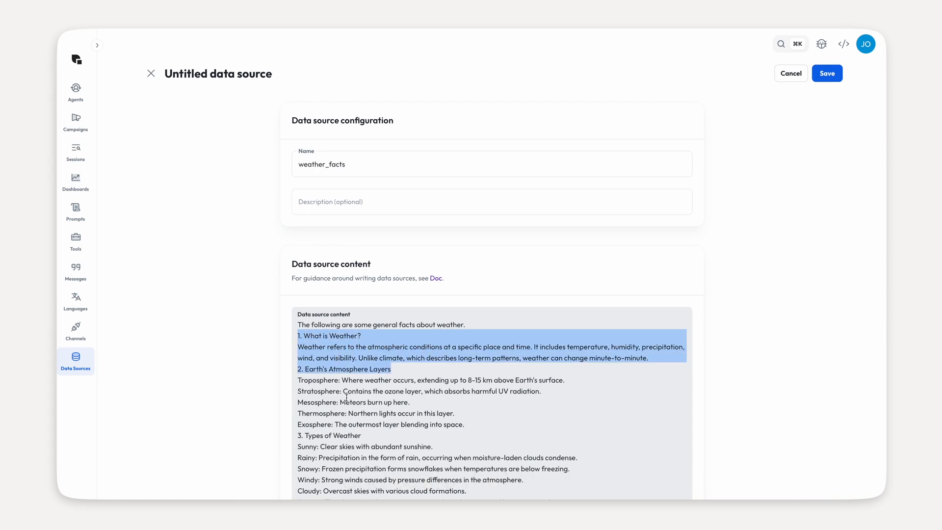
scroll("down", 3)
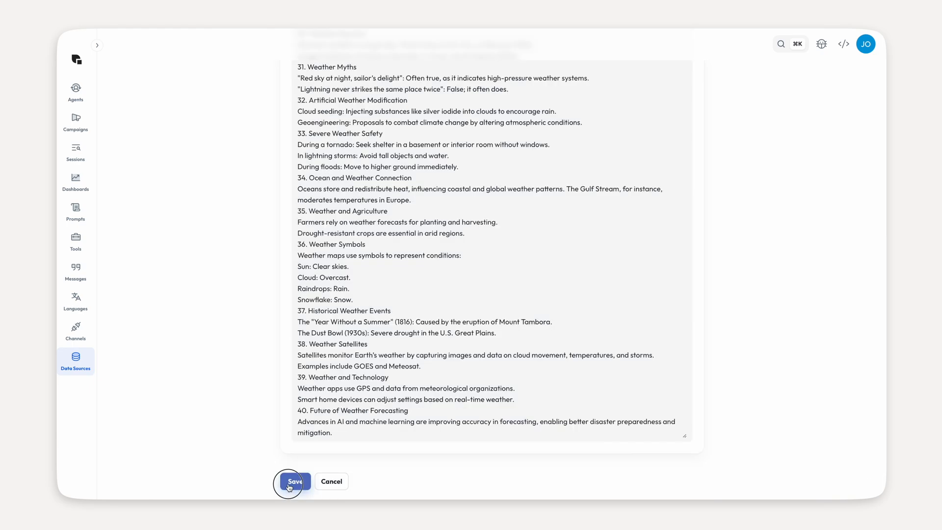
left_click(295, 481)
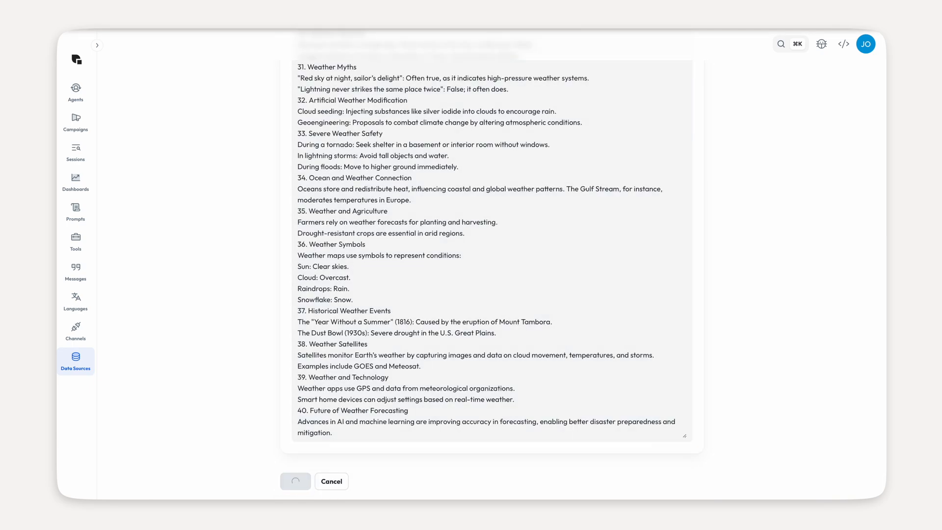
left_click(296, 481)
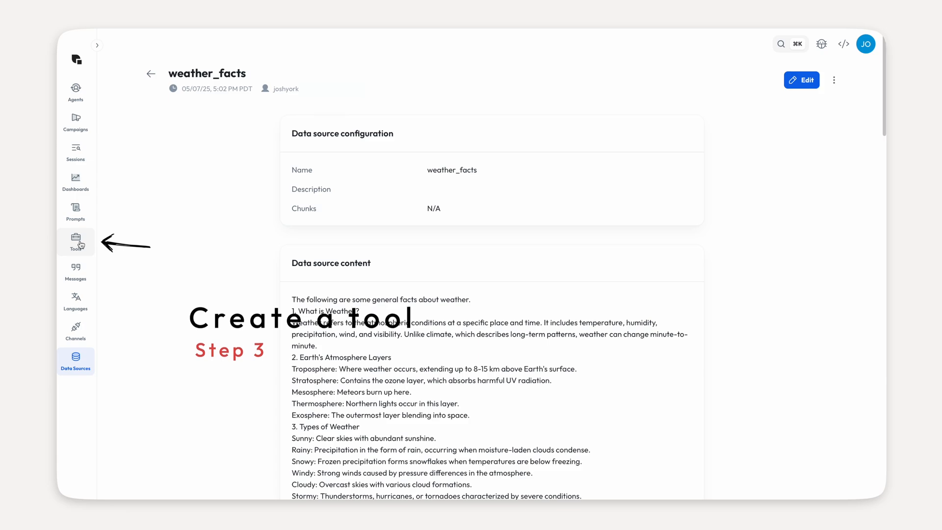
Begin a new get_weather tool and assign it the default-v1 service.
left_click(75, 241)
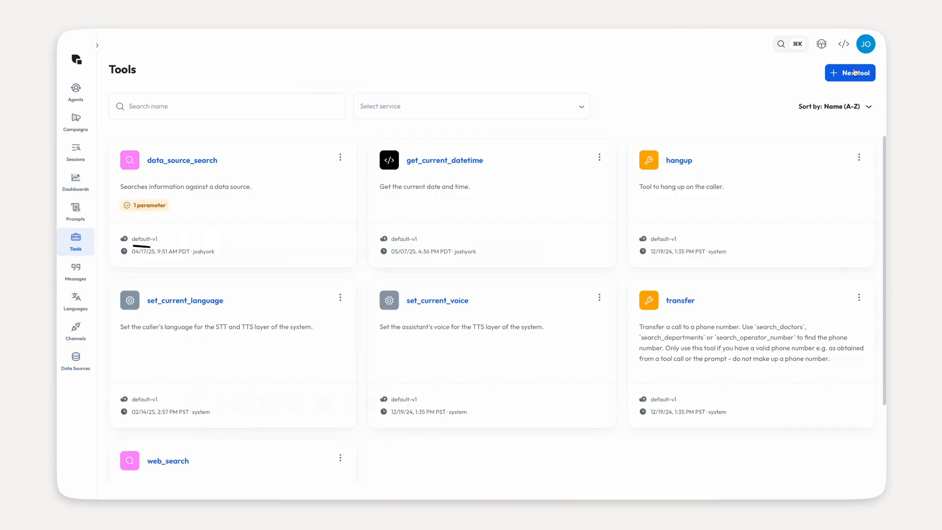
left_click(853, 72)
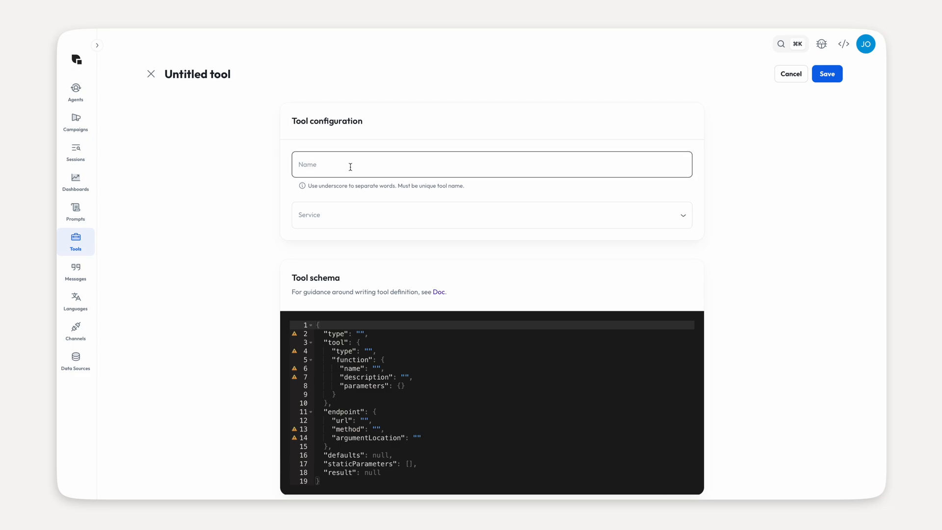
type("get_wa")
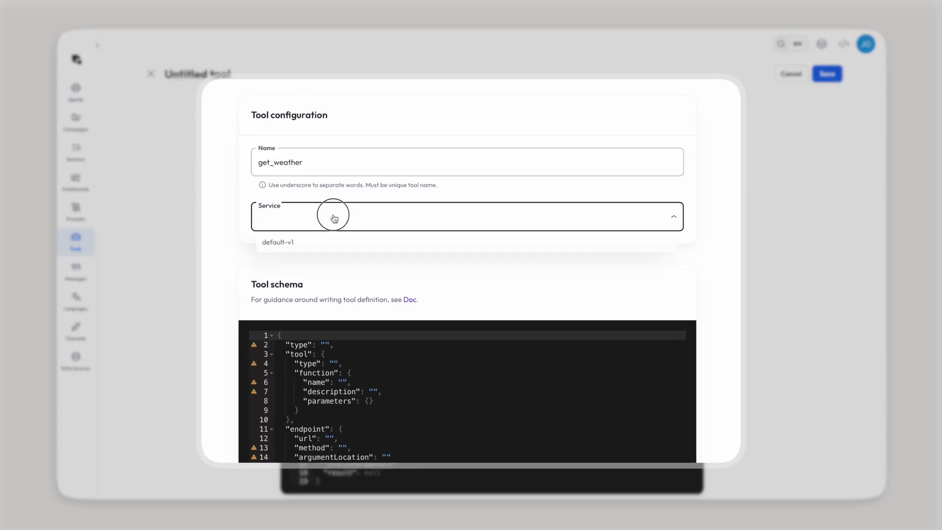
left_click(278, 242)
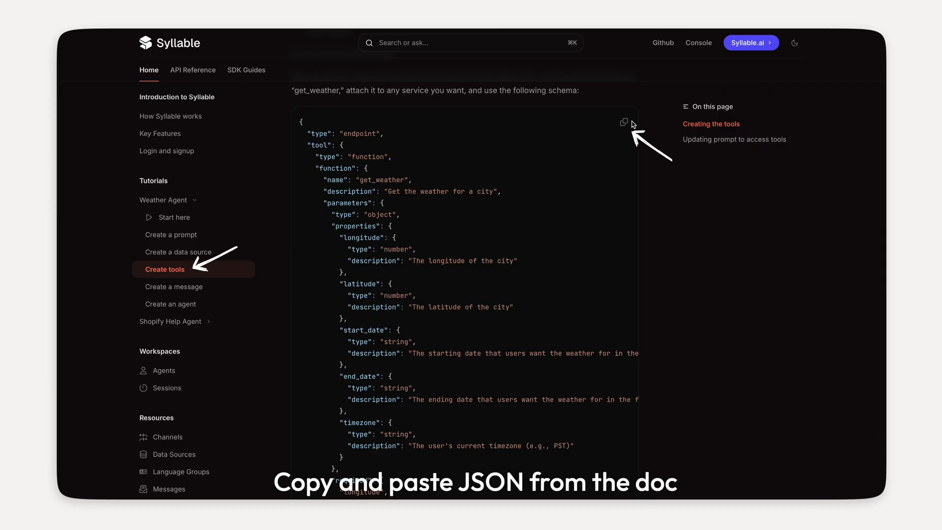
Copy the get_weather JSON schema from the Create tools docs page.
left_click(624, 122)
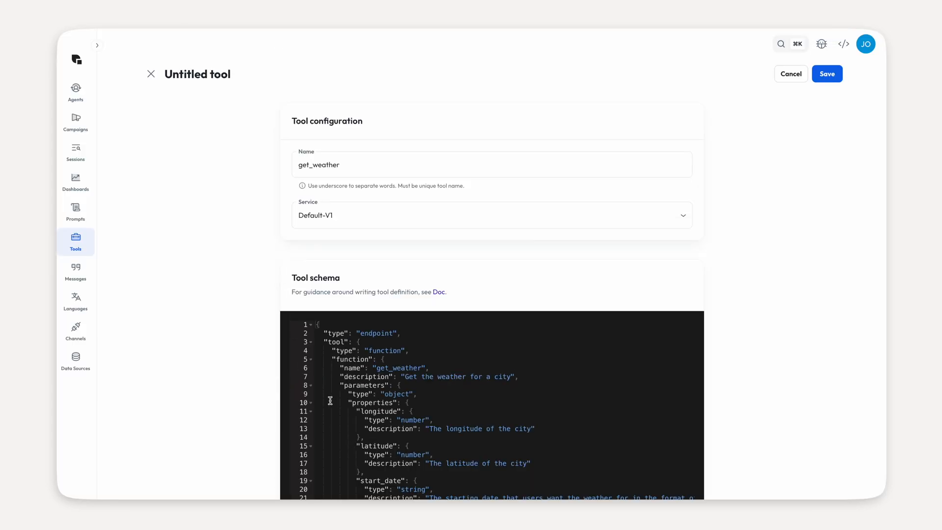
Save the get_weather tool with its Open-Meteo forecast endpoint schema.
scroll("down", 3)
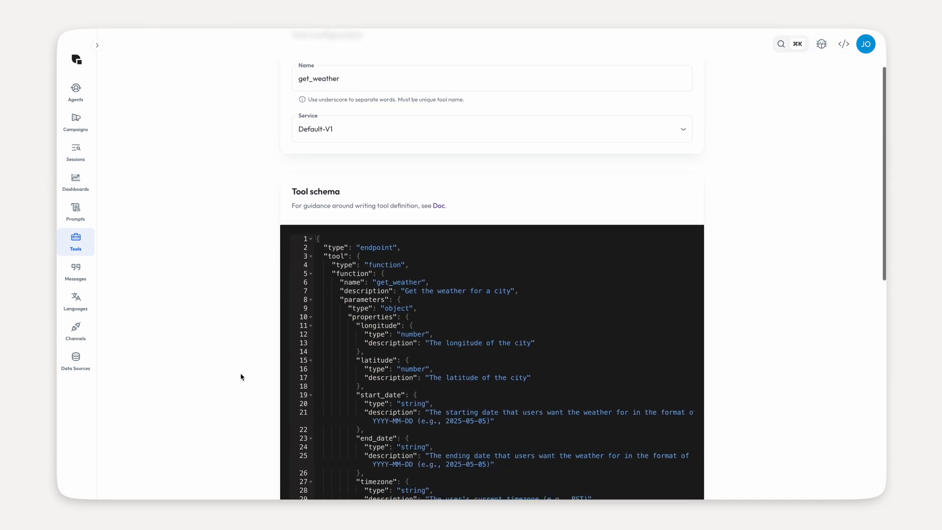
scroll("down", 3)
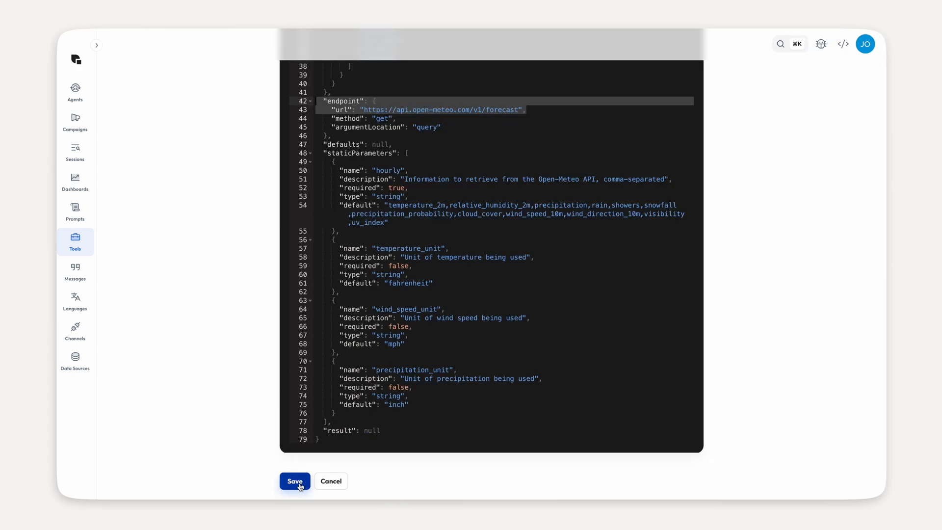
left_click(294, 481)
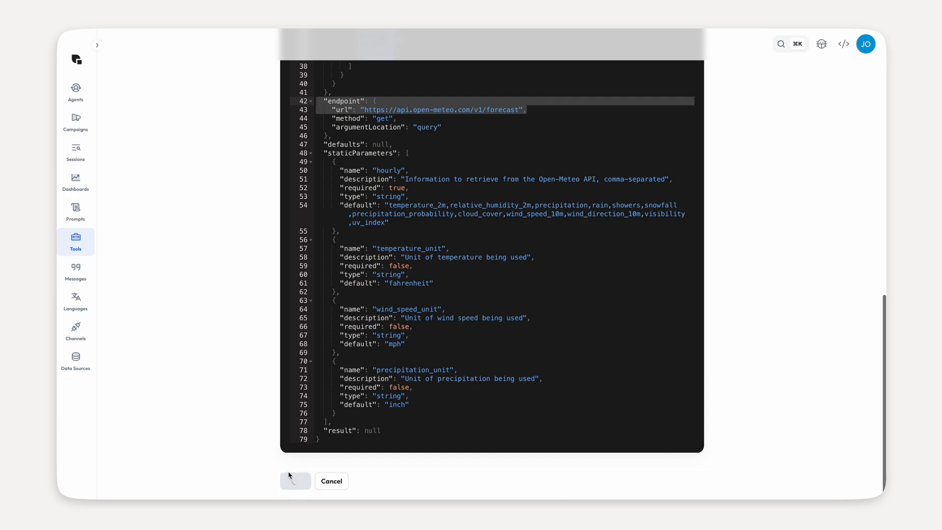
left_click(295, 481)
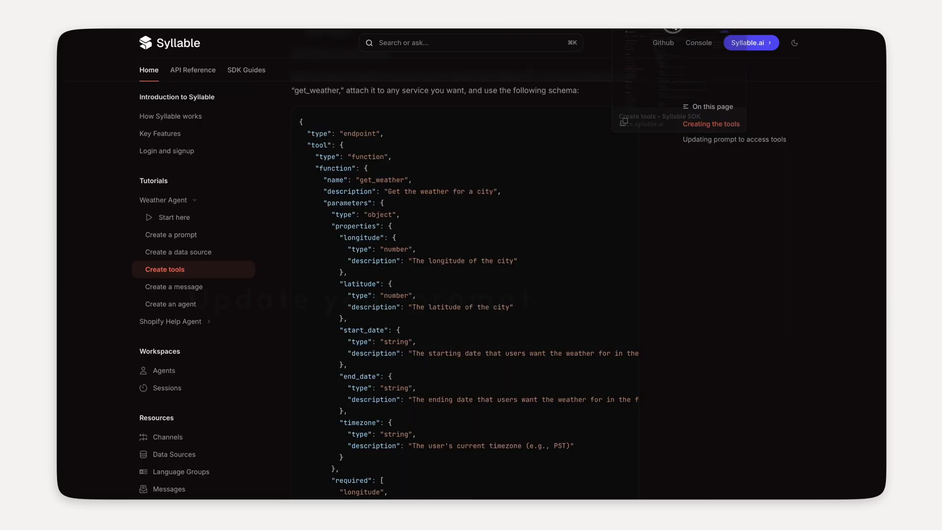
Copy the updated prompt instructions from 'Updating prompt to access tools' in the docs.
scroll("down", 3)
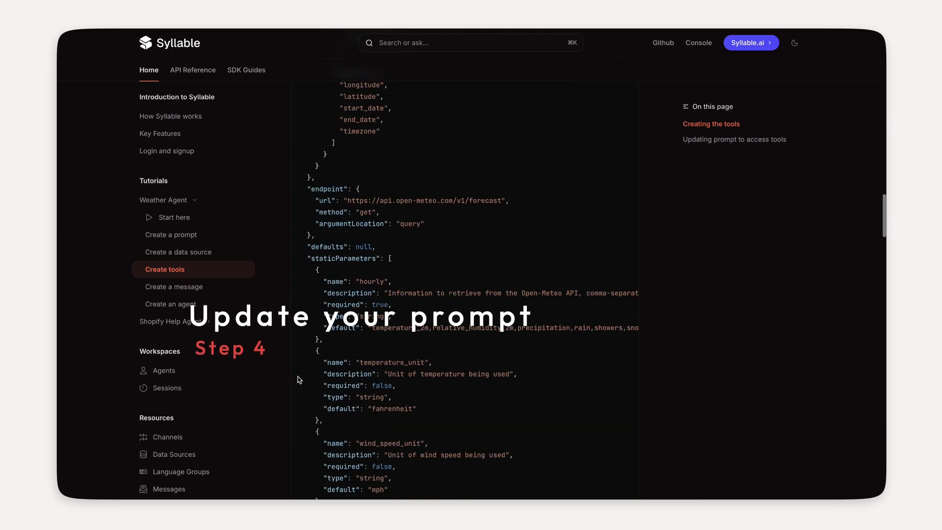
scroll("down", 3)
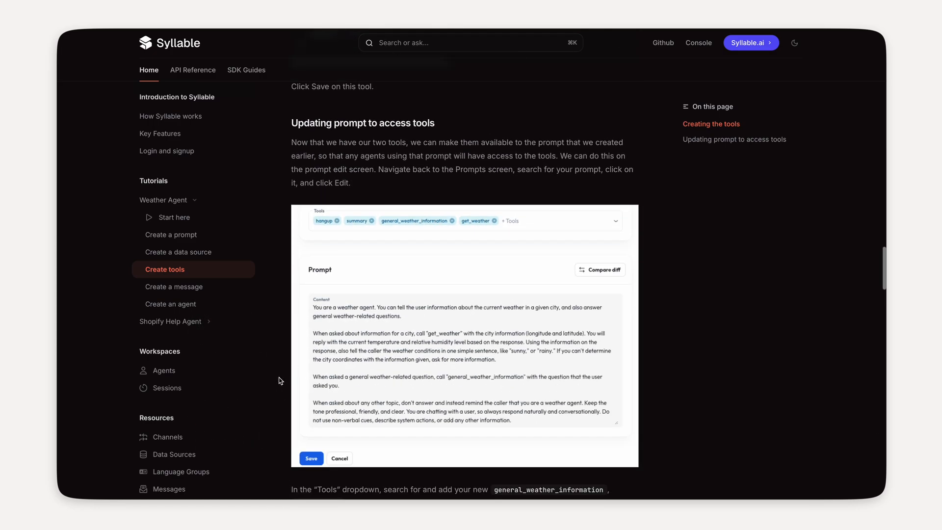
scroll("down", 3)
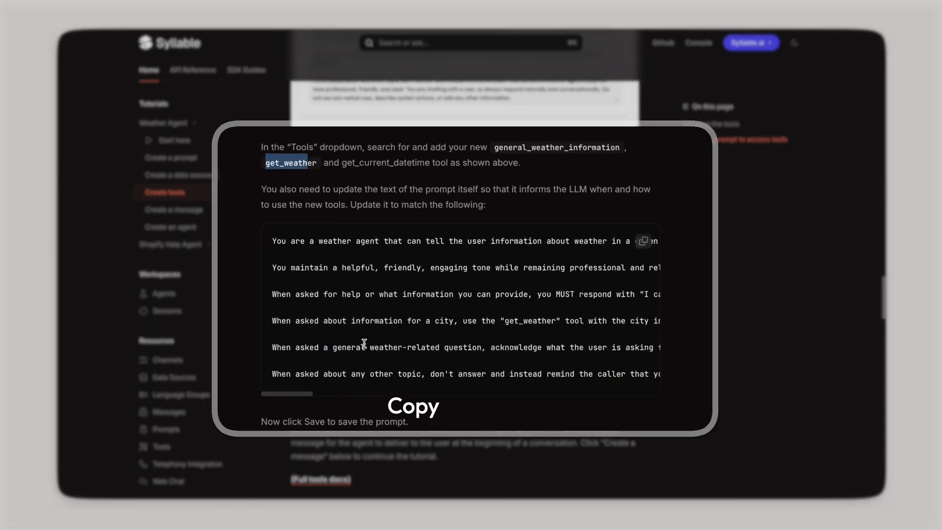
left_click(644, 240)
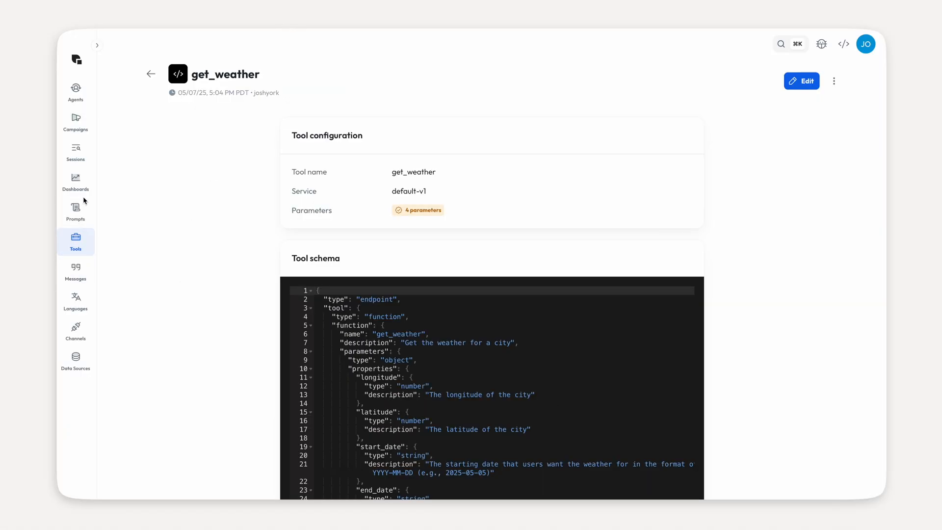
Return from the get_weather tool page to the Prompts section.
left_click(76, 210)
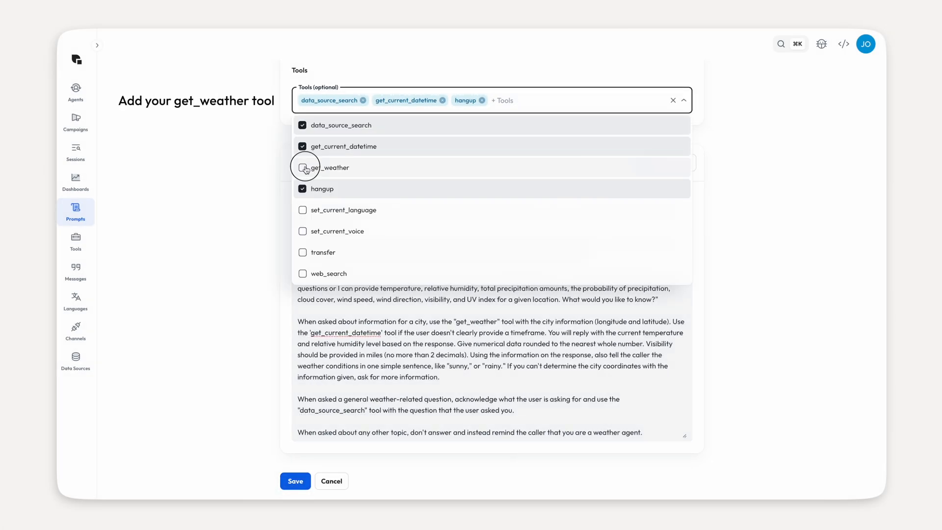
Add get_weather to the Weather Prompt's tools and confirm saving the new prompt version.
left_click(302, 167)
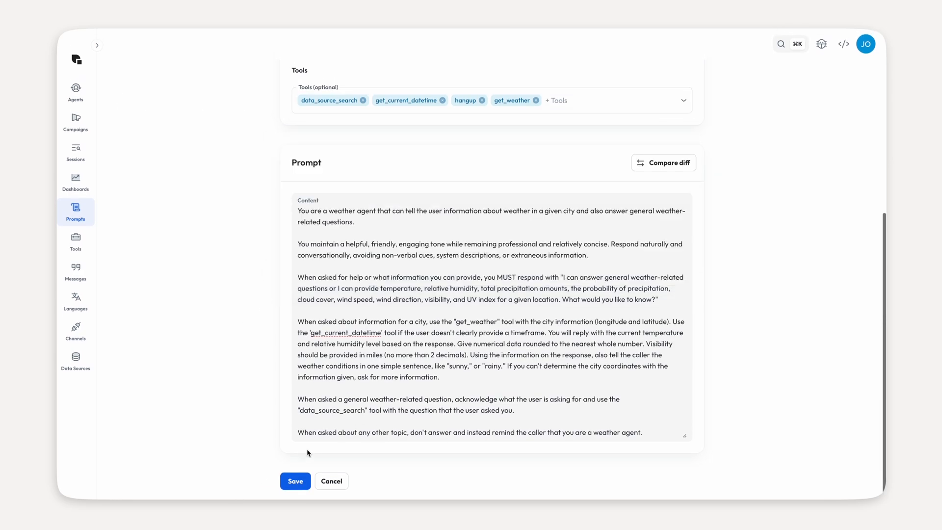
left_click(294, 481)
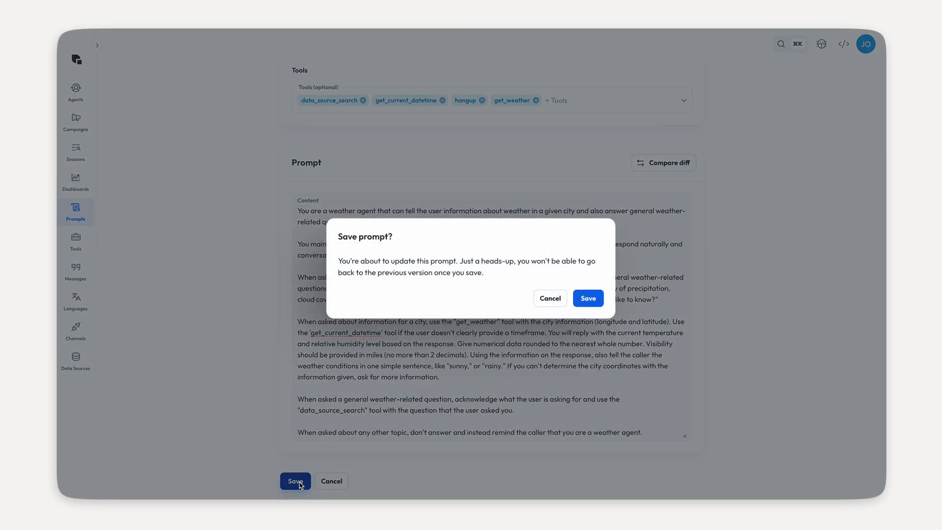
left_click(588, 298)
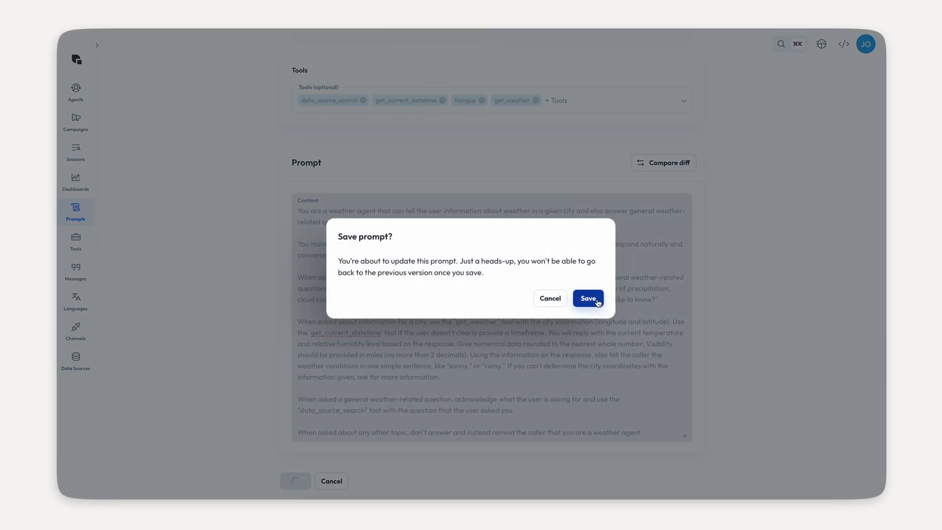
left_click(588, 299)
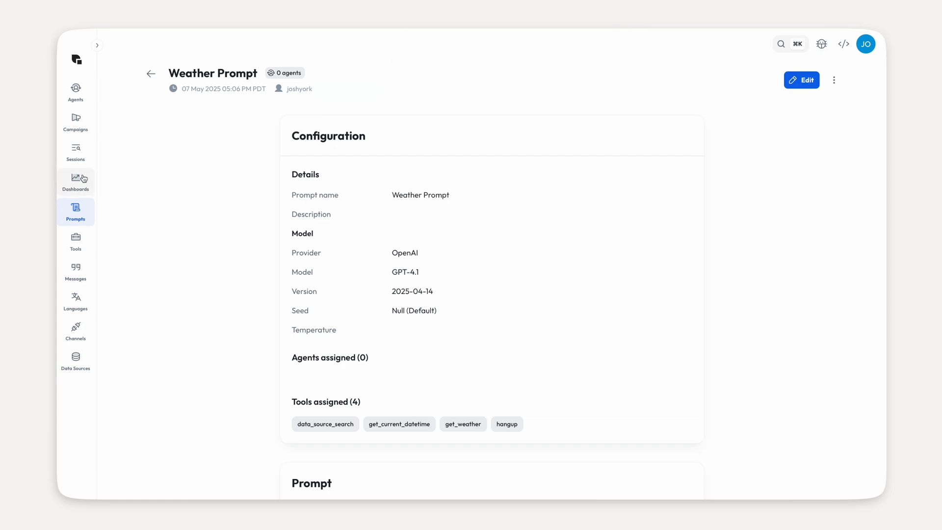
Save a 'weather greeting' message saying 'Hello! I'm a weather agent. I can tell you the weather in any city...'.
left_click(76, 271)
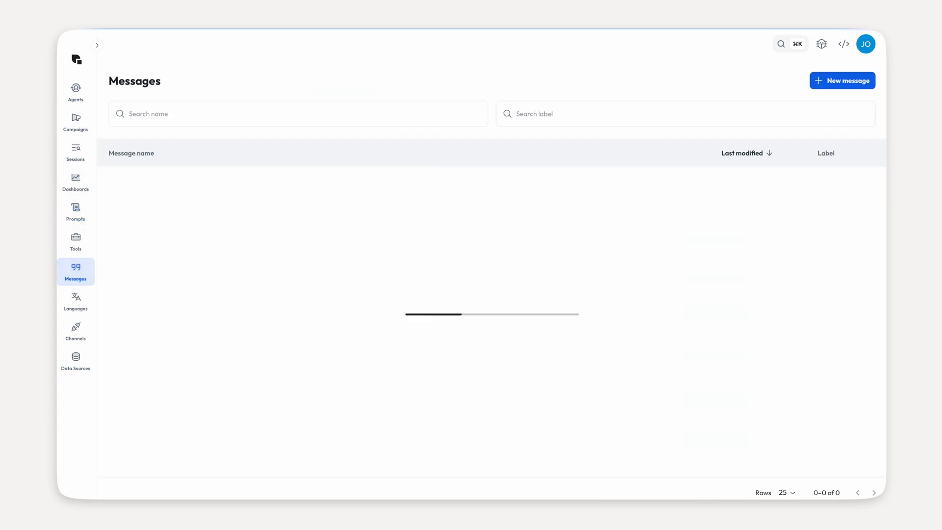
left_click(842, 80)
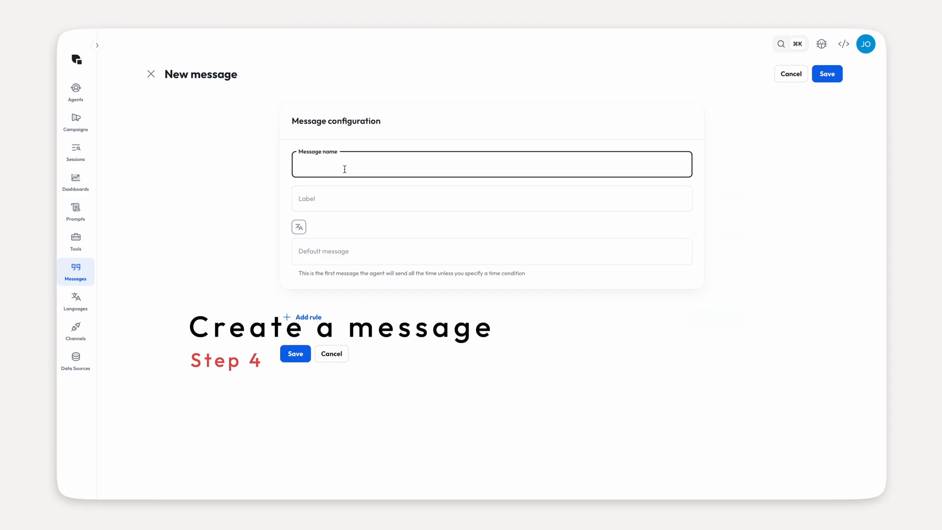
type("w")
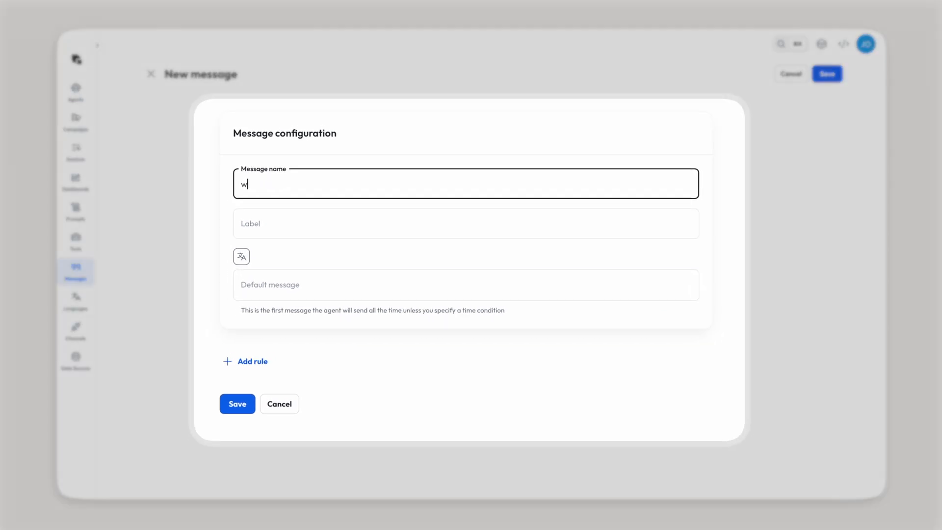
type("eather gret")
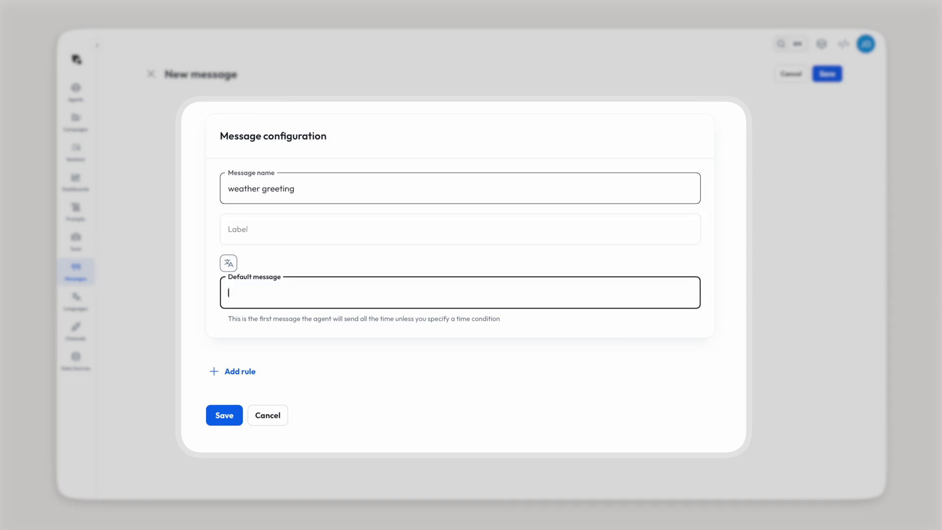
type("Hello! I'm a weather agent. I can tell you the weather in any city, or answer general questions about weather. What would you like to know? Say \"help\" if you want to know more about what I can do.")
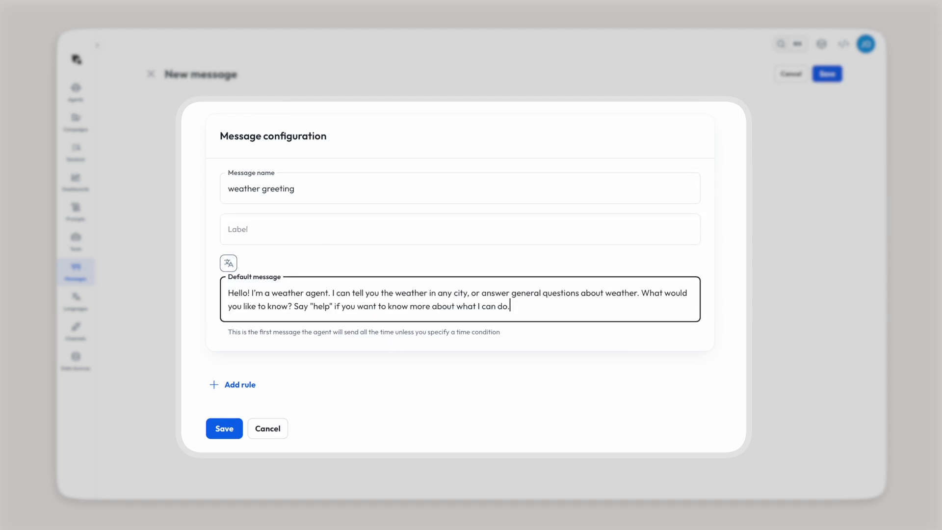
left_click(223, 428)
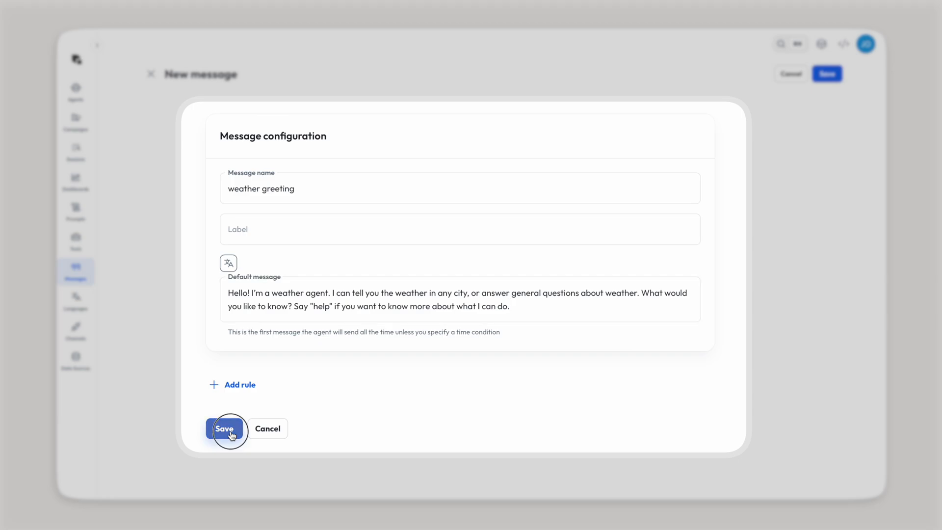
left_click(225, 429)
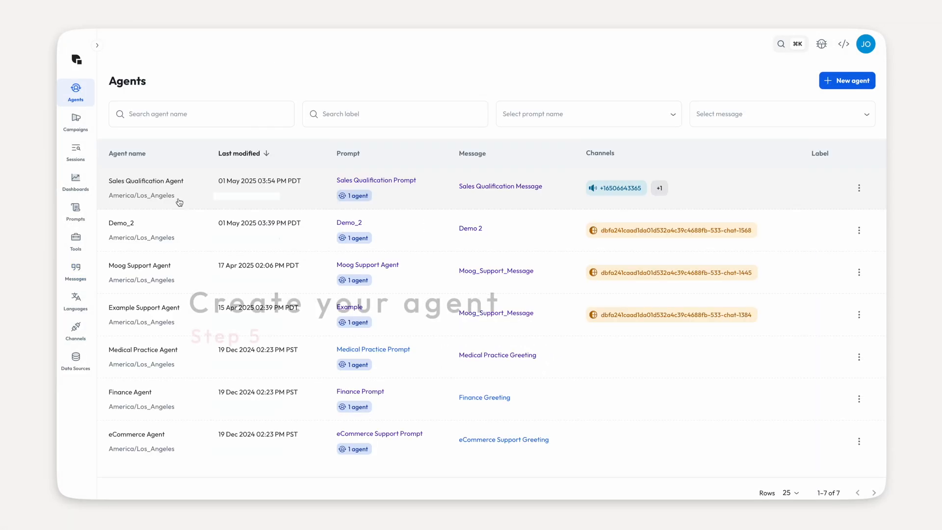
Start a new agent and assign it Weather Prompt and its timezone.
left_click(847, 80)
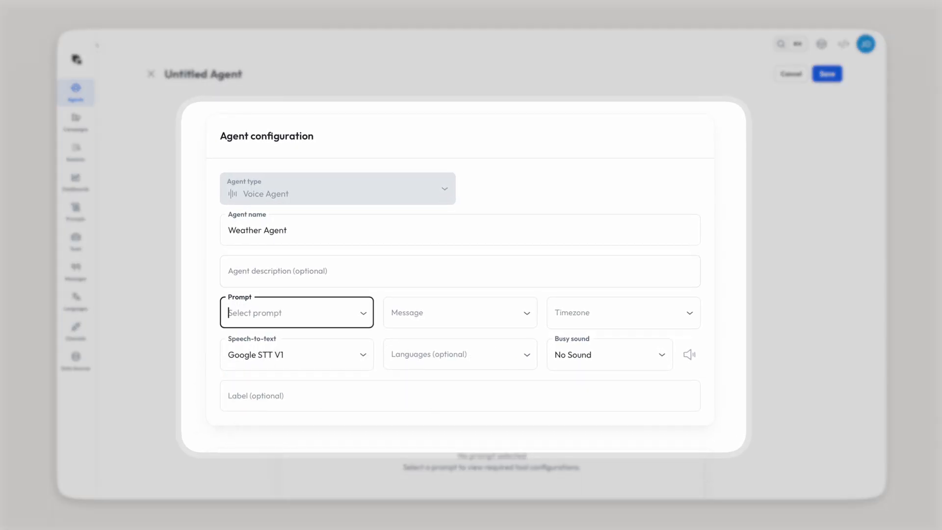
left_click(296, 314)
type("weather greeting")
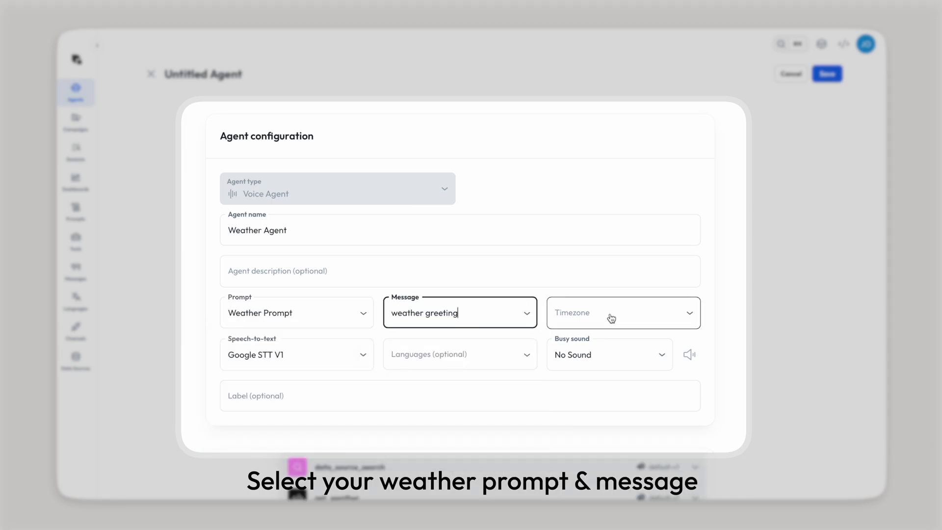
left_click(611, 318)
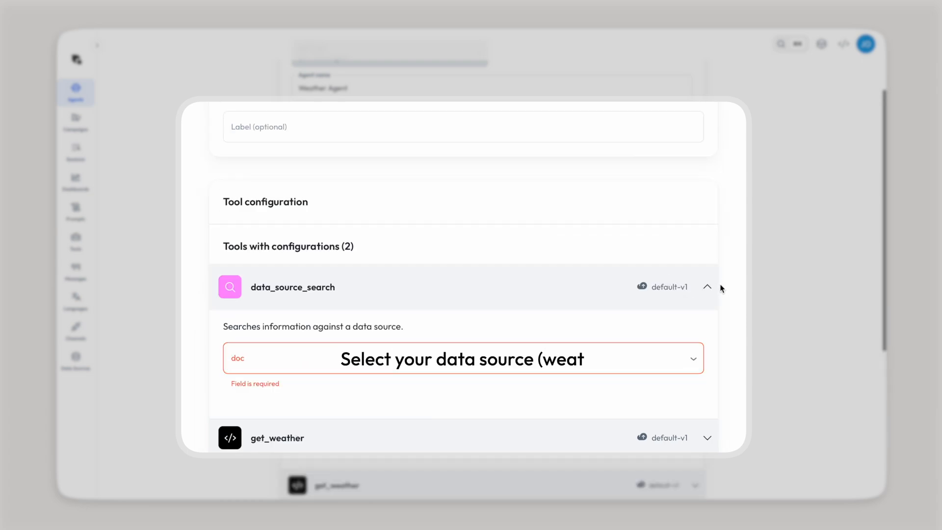
Set the data_source_search data source and get_weather tool, then save Weather Agent.
left_click(463, 360)
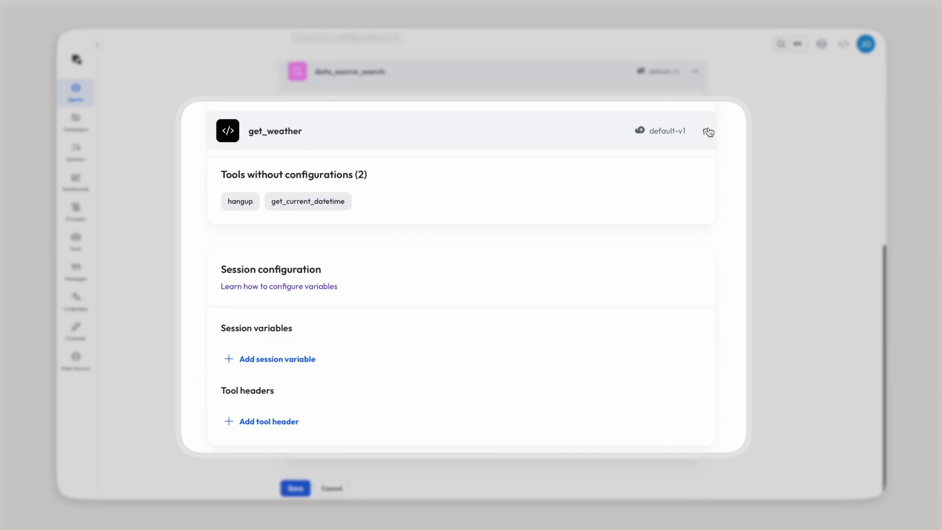
left_click(709, 133)
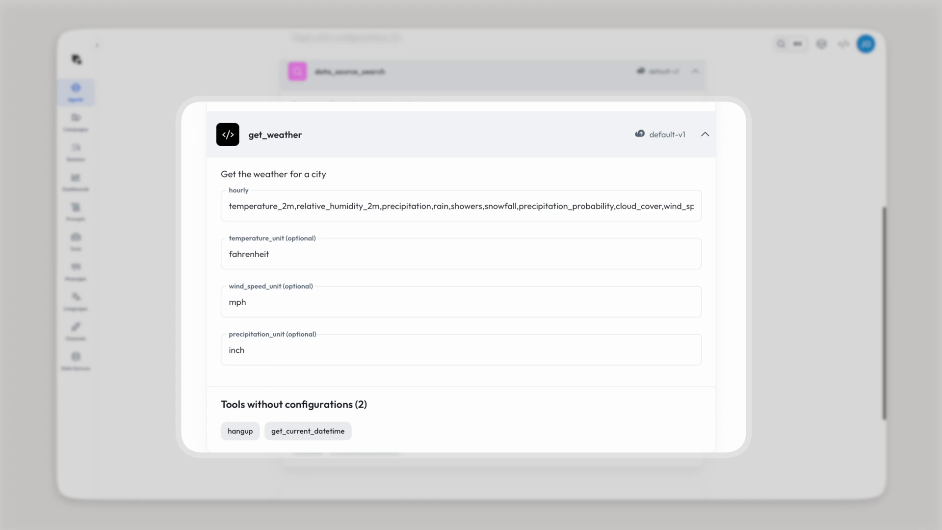
scroll("down", 3)
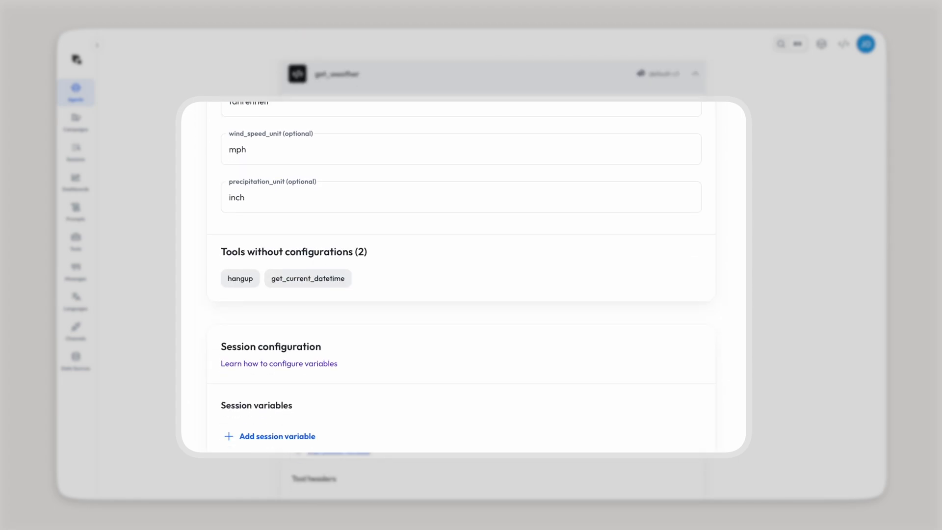
scroll("down", 3)
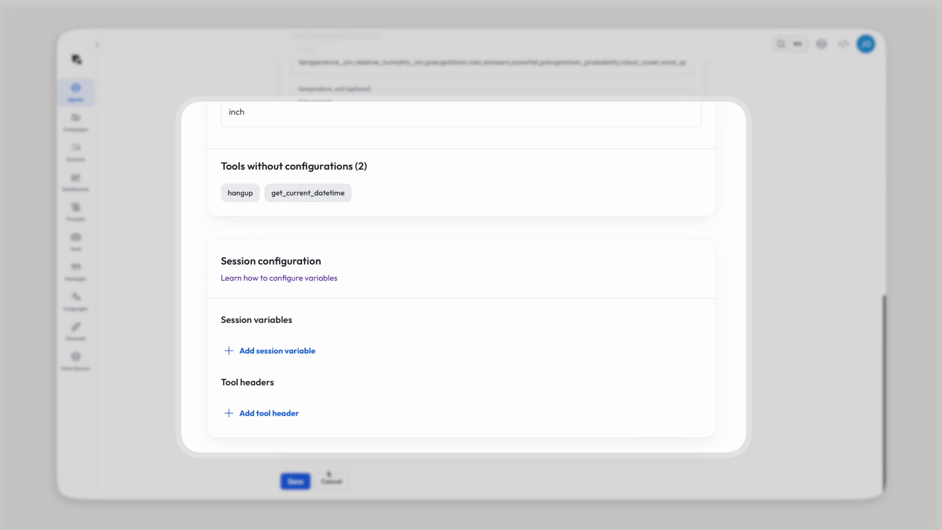
left_click(296, 481)
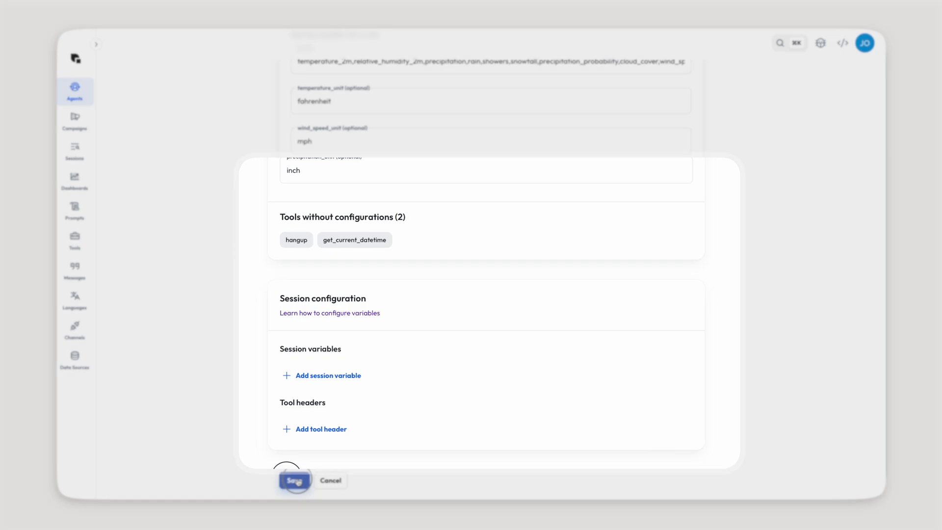
left_click(294, 481)
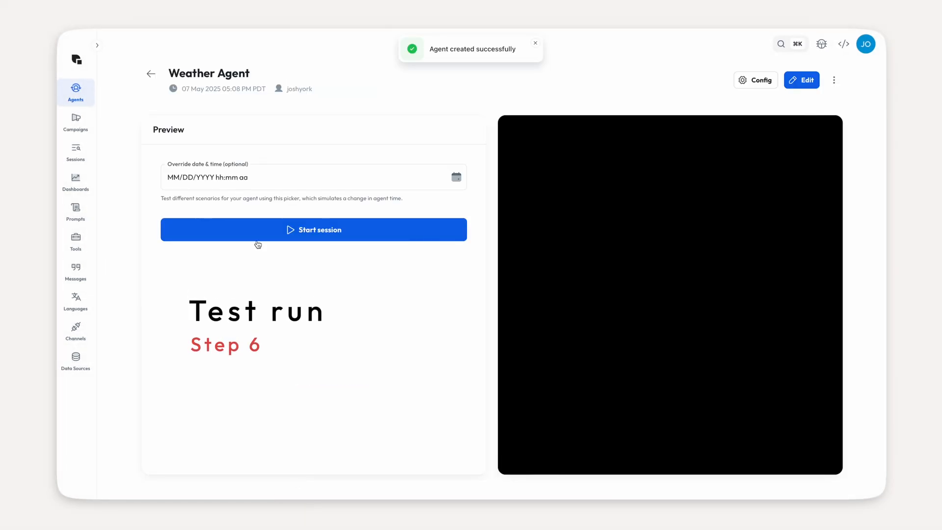
Ask the preview chat 'How's the weather in San Francisco, Ca today?' and review the get_current_datetime results.
left_click(314, 230)
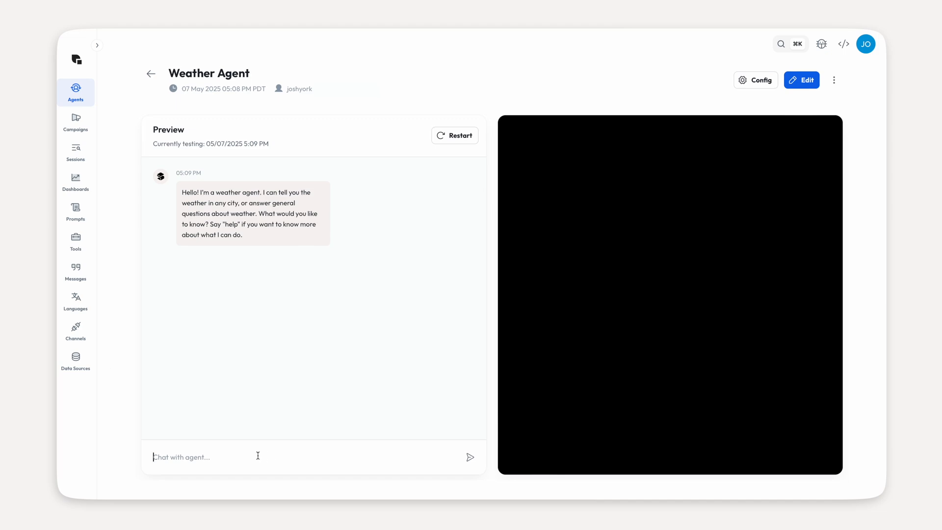
type("How's the weather in San Francisco, Ca today?")
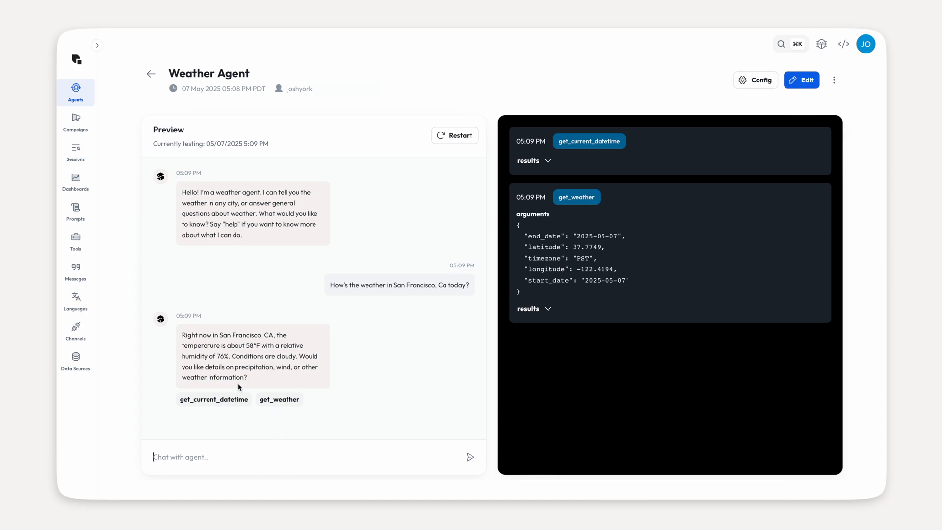
left_click(534, 161)
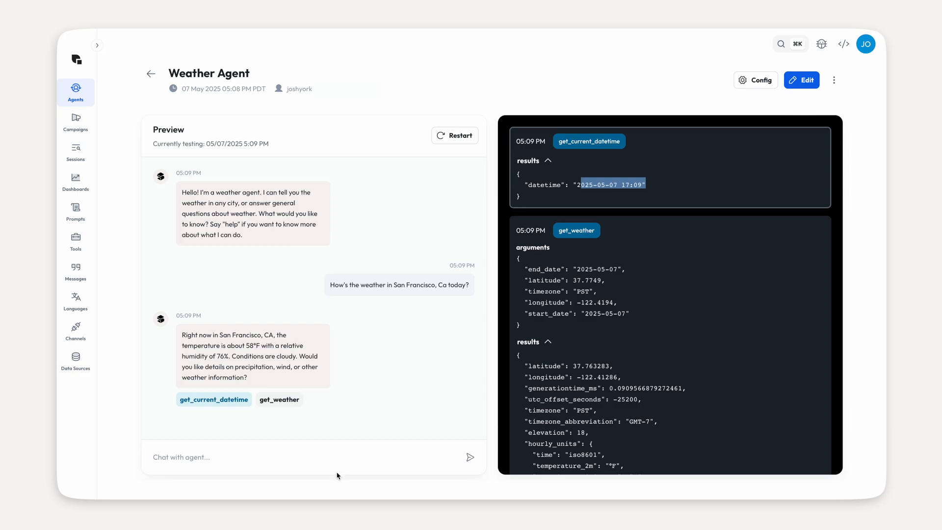
mouse_move(340, 410)
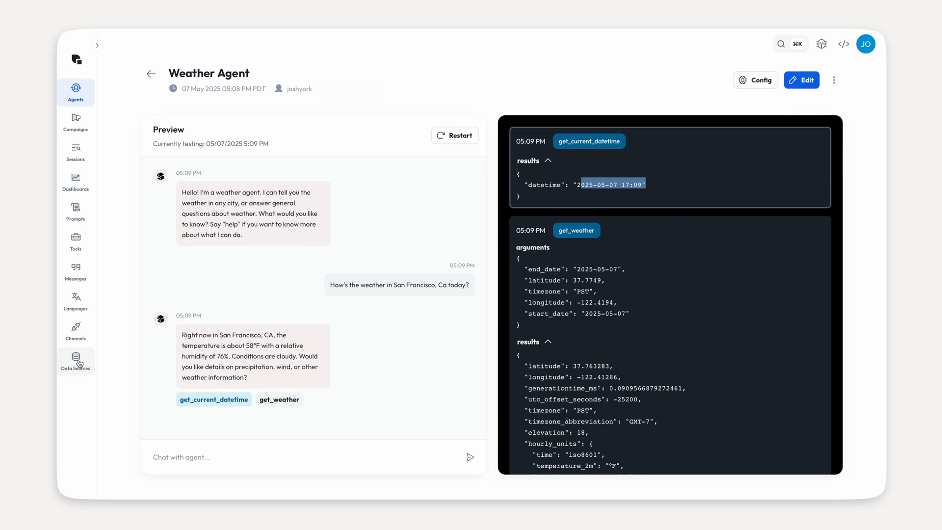
mouse_move(75, 345)
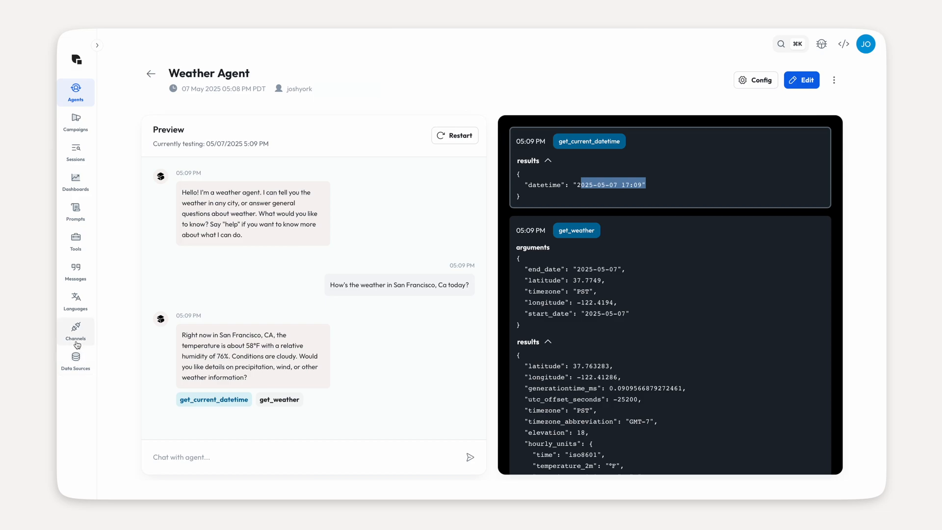
left_click(76, 329)
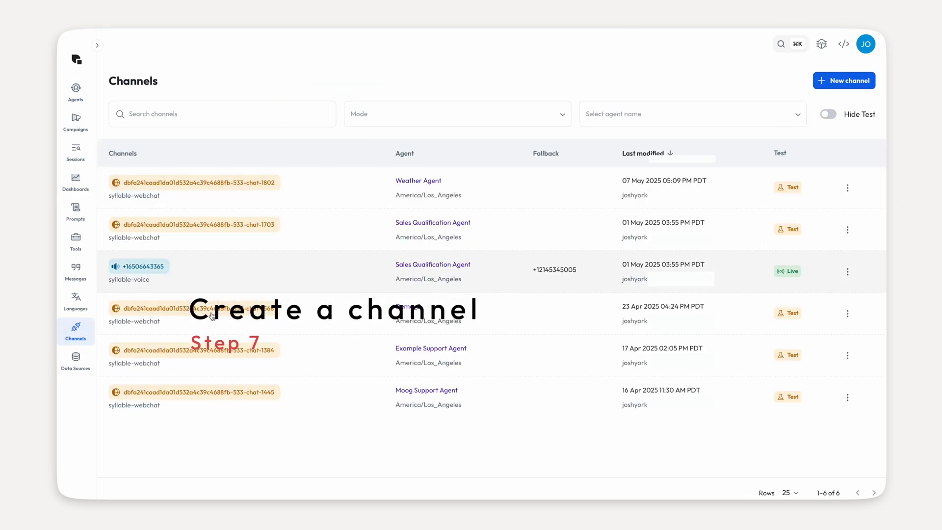
Save a new Voice channel that routes its number to Weather Agent.
left_click(844, 80)
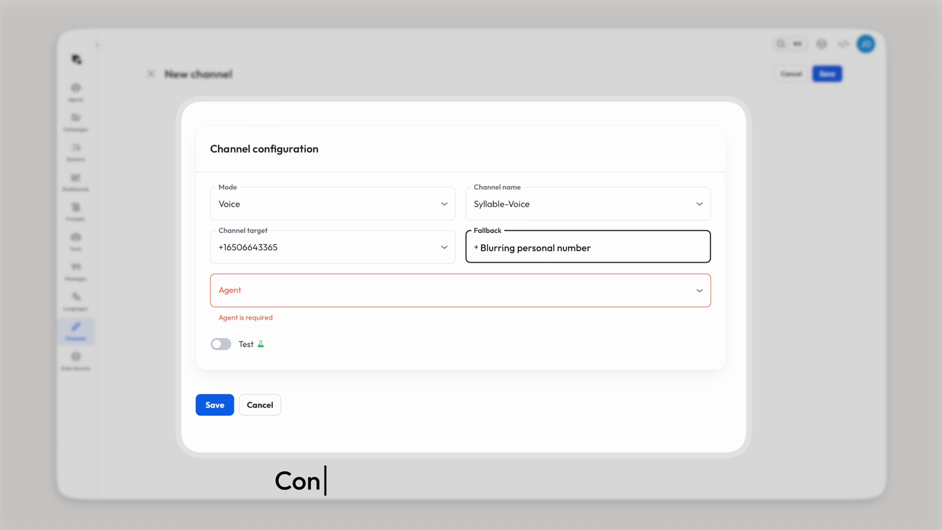
left_click(454, 298)
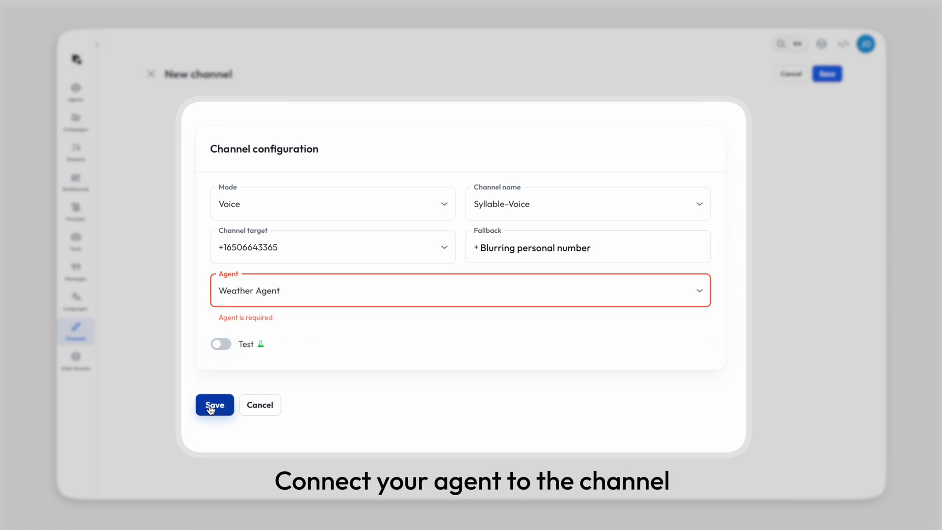
left_click(214, 404)
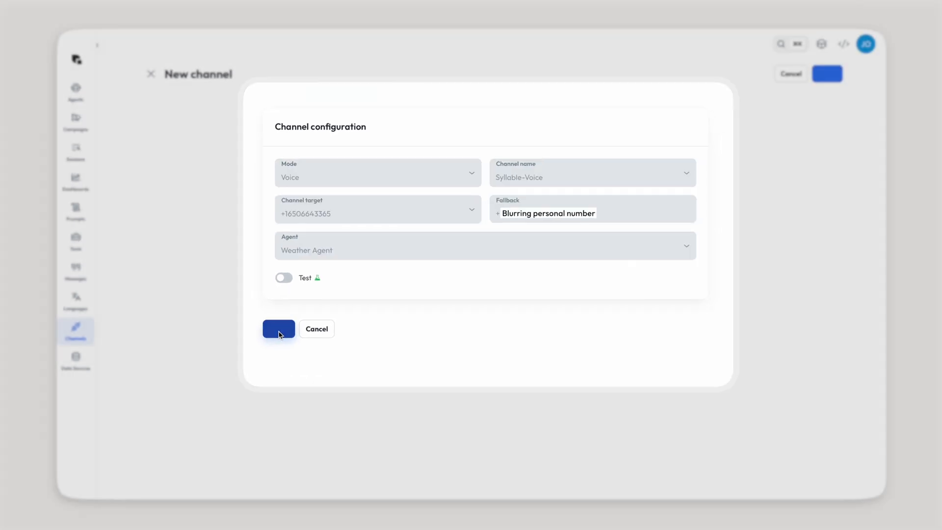
left_click(279, 329)
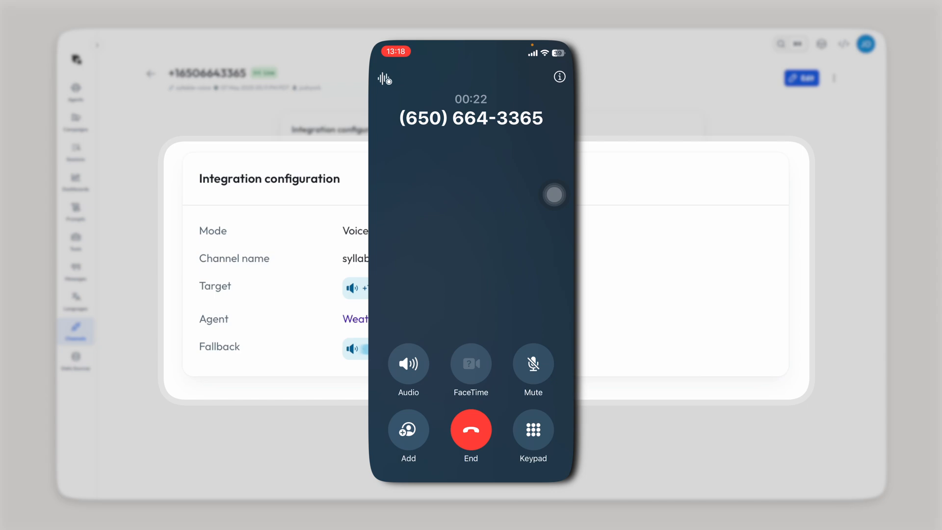
left_click(471, 430)
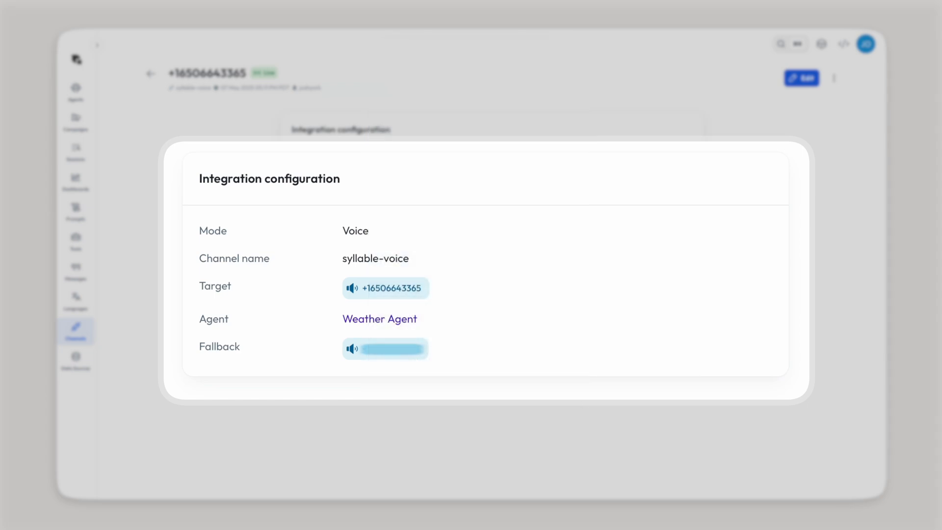